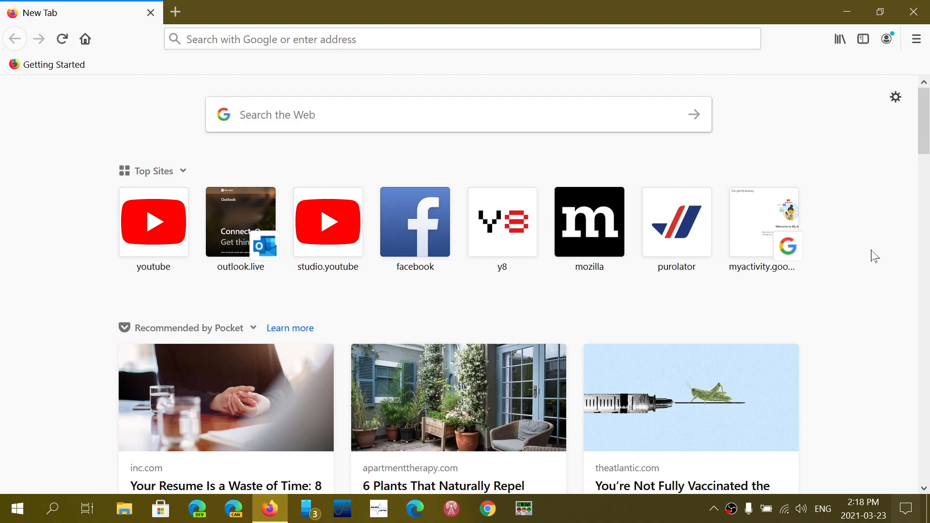
pyautogui.moveTo(907, 130)
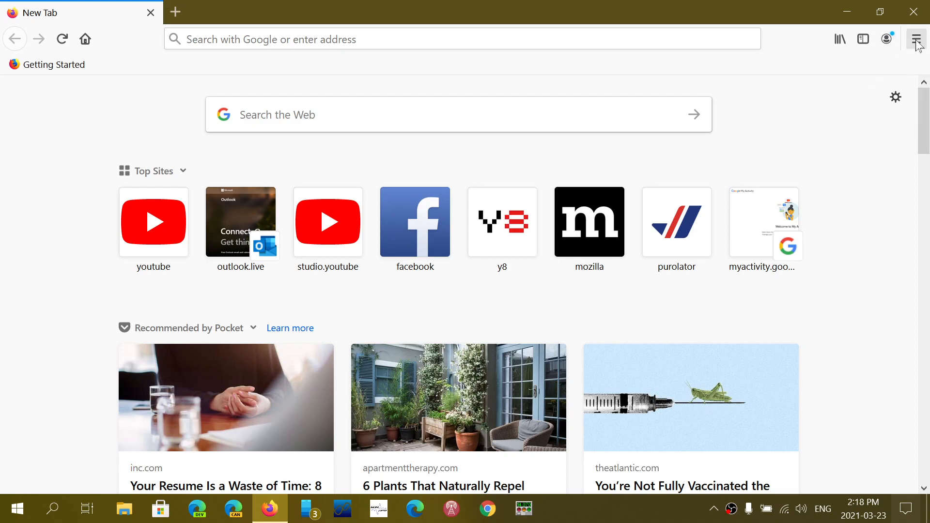
# Reach the Help submenu from the Firefox main menu and choose an entry there
pyautogui.click(916, 39)
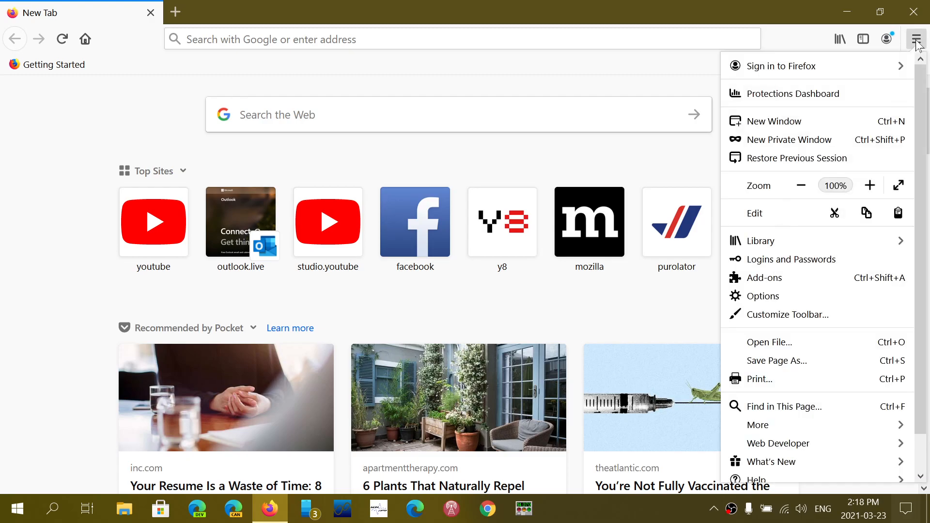
pyautogui.moveTo(809, 479)
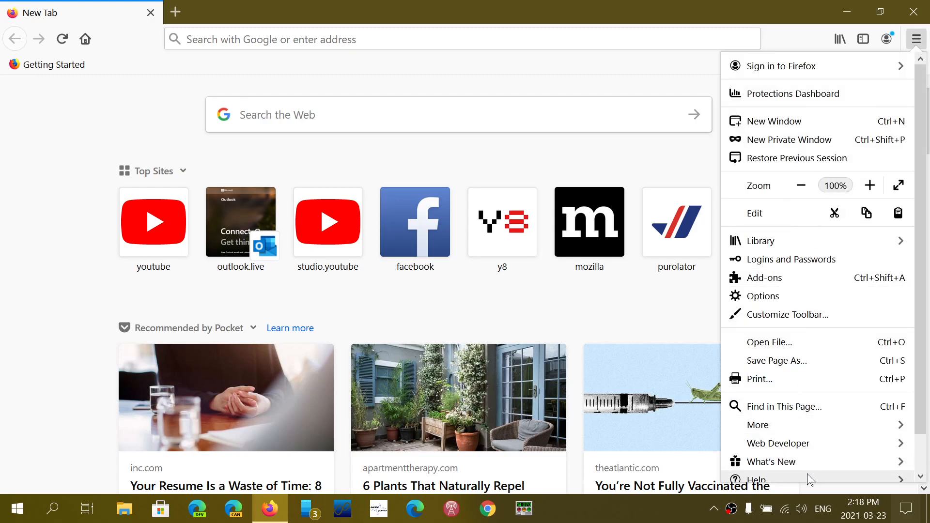
pyautogui.scroll(-3)
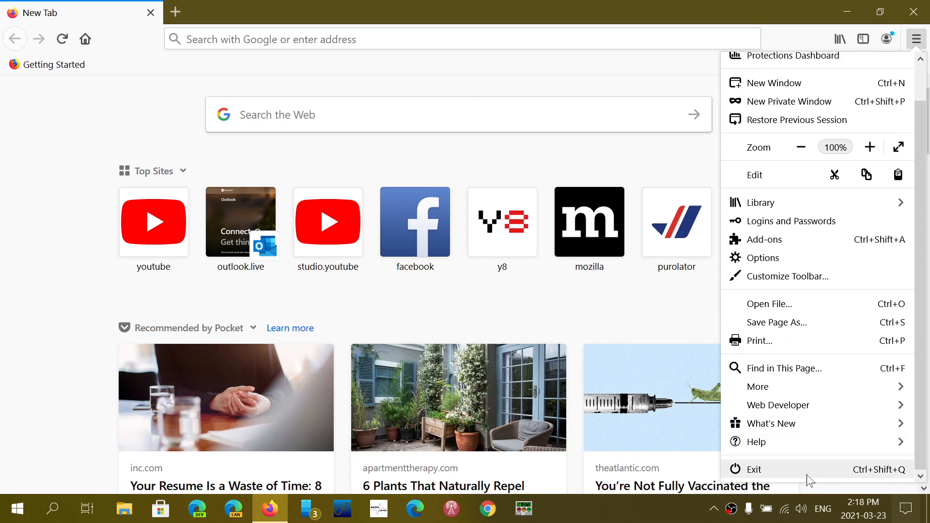
pyautogui.click(756, 441)
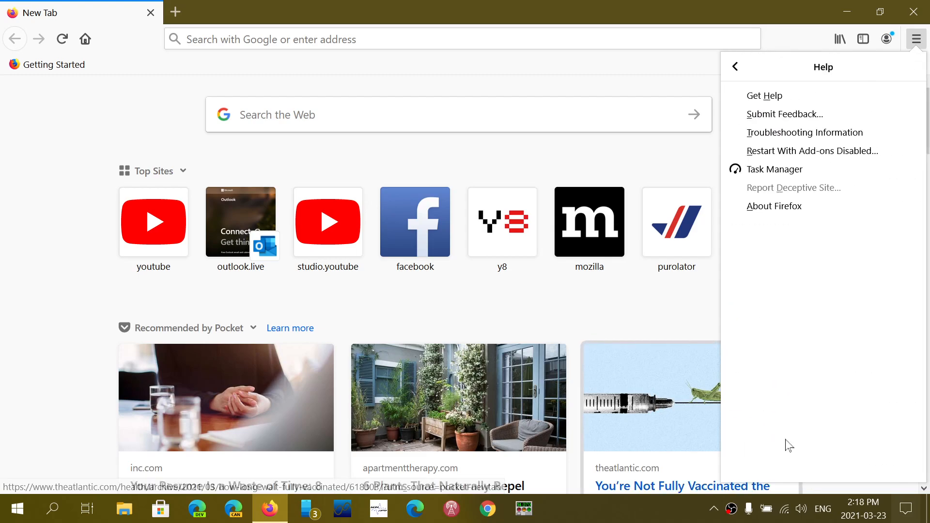
pyautogui.click(774, 205)
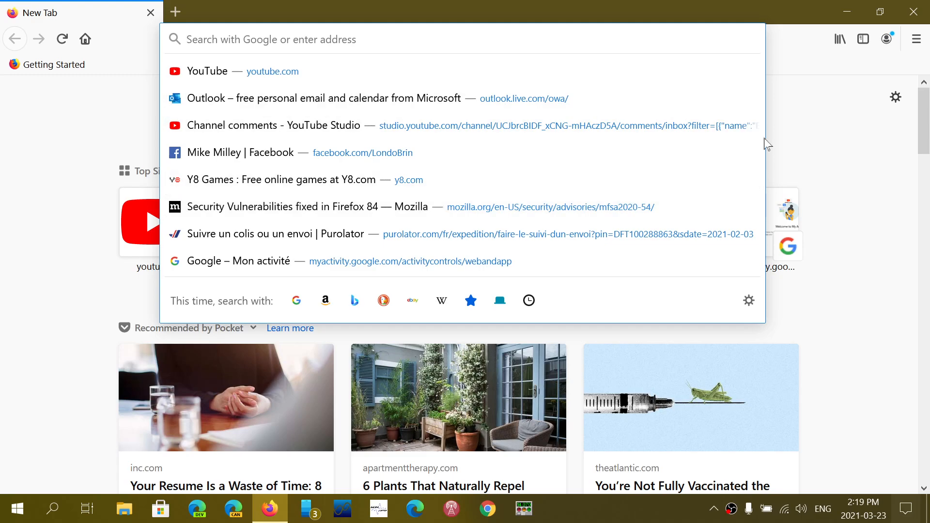
pyautogui.moveTo(856, 160)
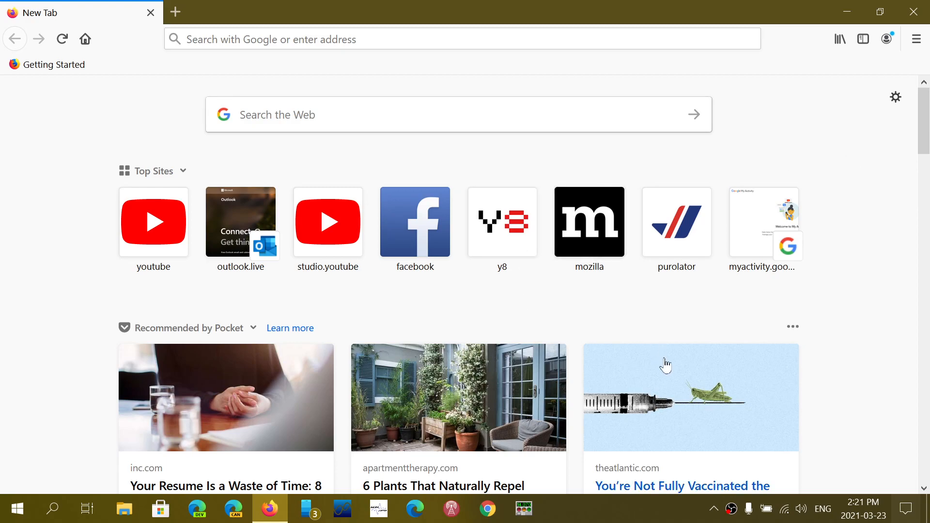
pyautogui.moveTo(841, 234)
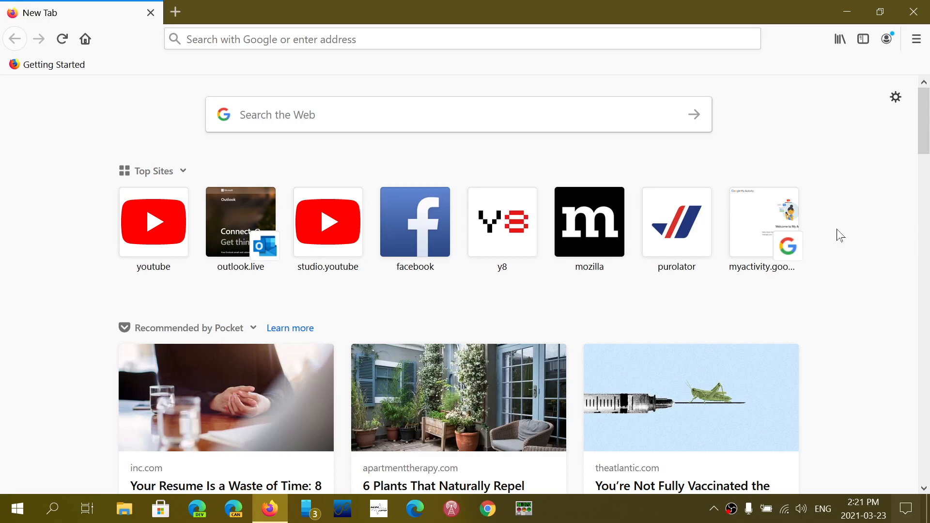
pyautogui.scroll(-3)
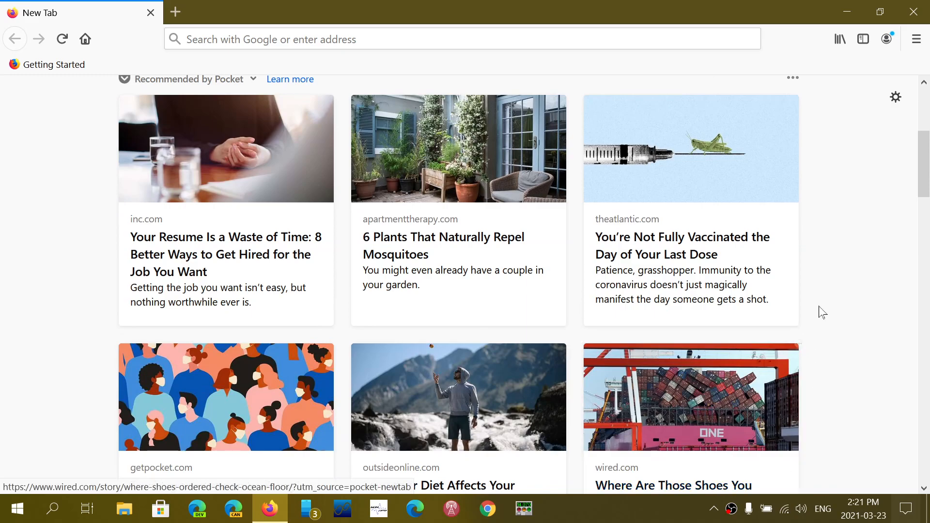
pyautogui.scroll(3)
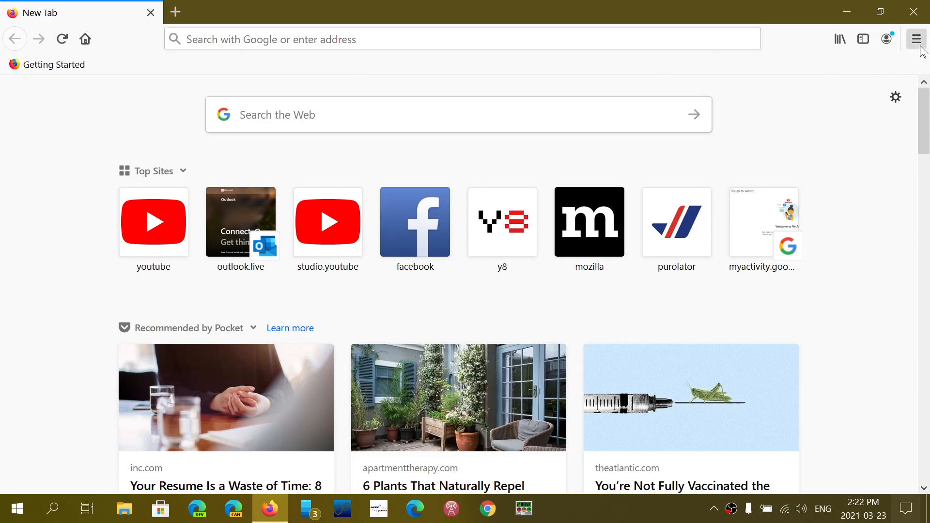
pyautogui.click(916, 38)
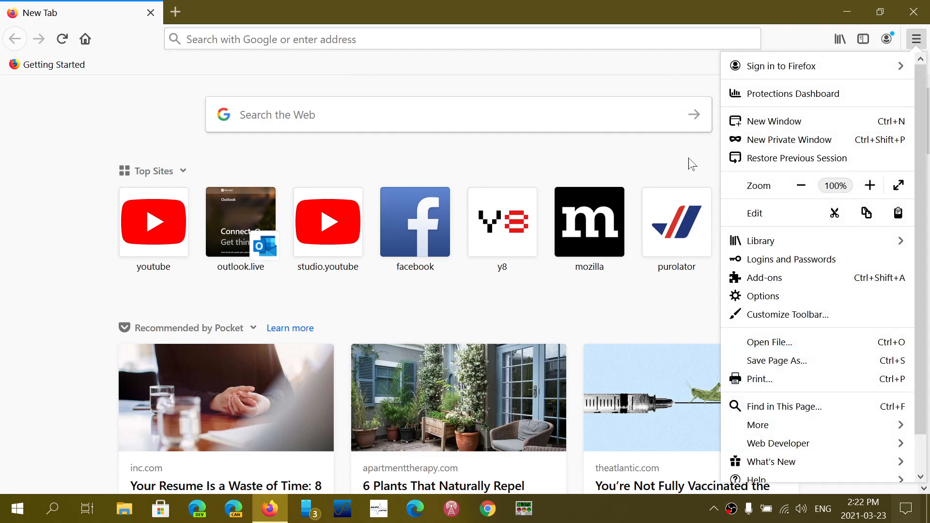
pyautogui.click(916, 39)
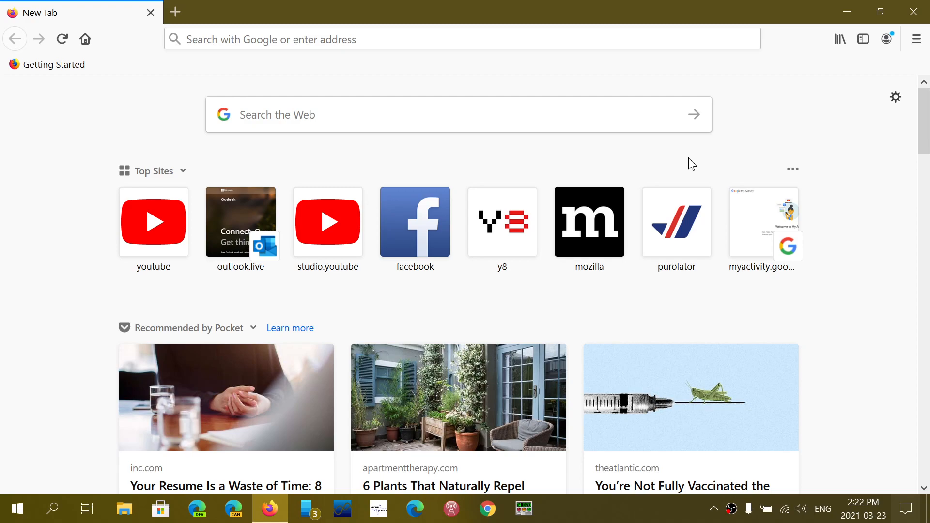
pyautogui.moveTo(666, 64)
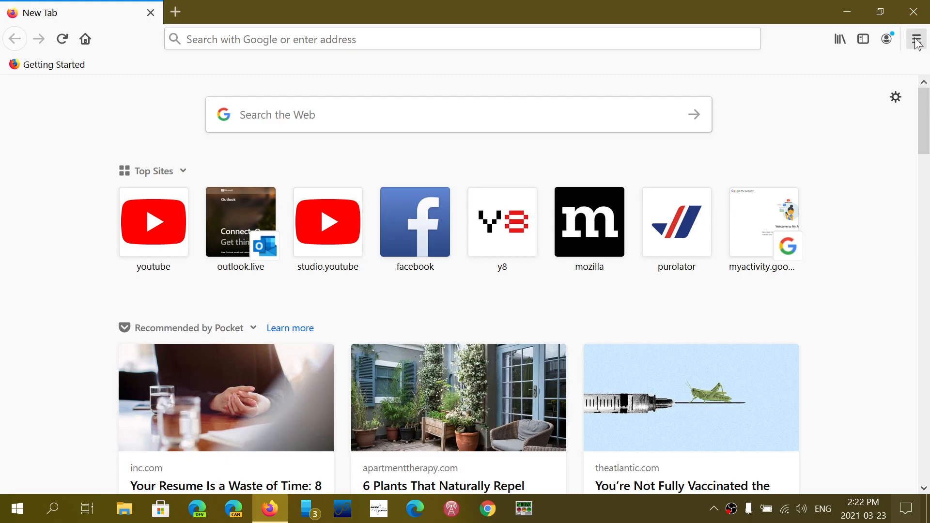
# Reach the Help options from the main menu to get to About Firefox
pyautogui.click(916, 39)
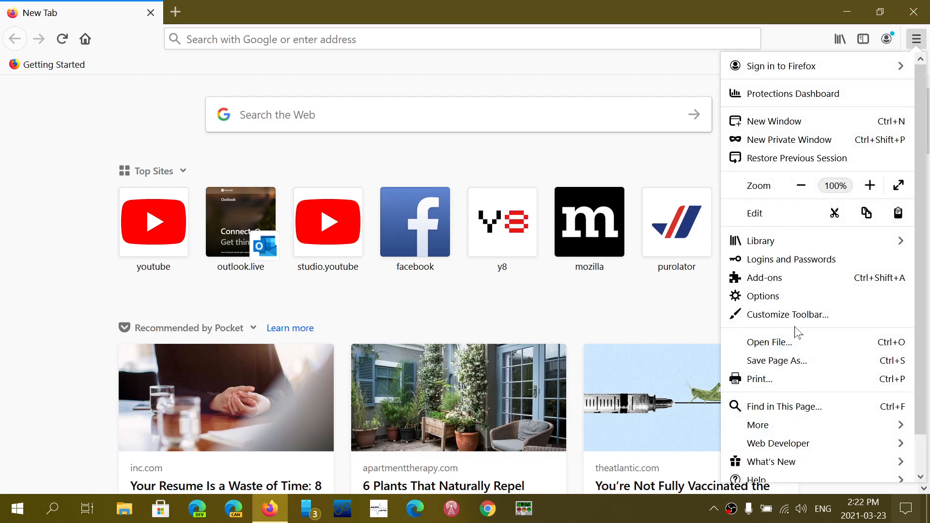
pyautogui.scroll(-3)
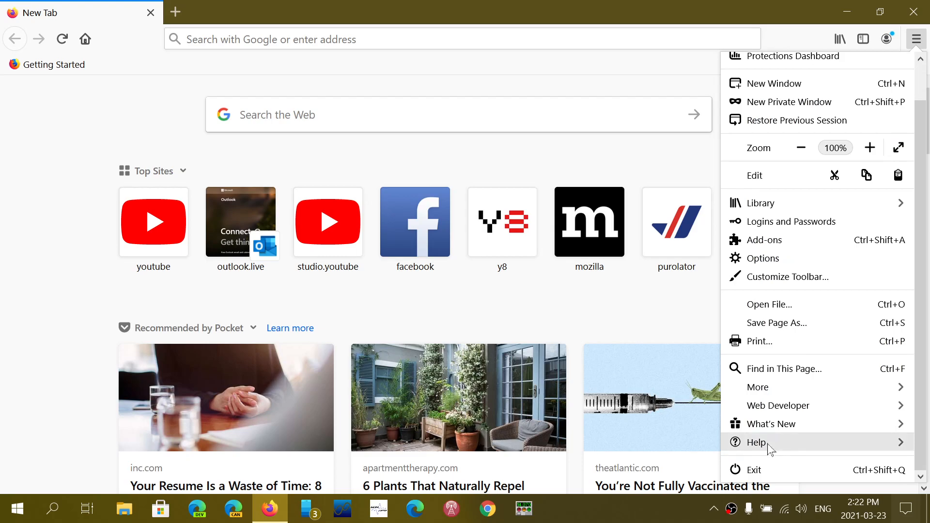
pyautogui.click(757, 441)
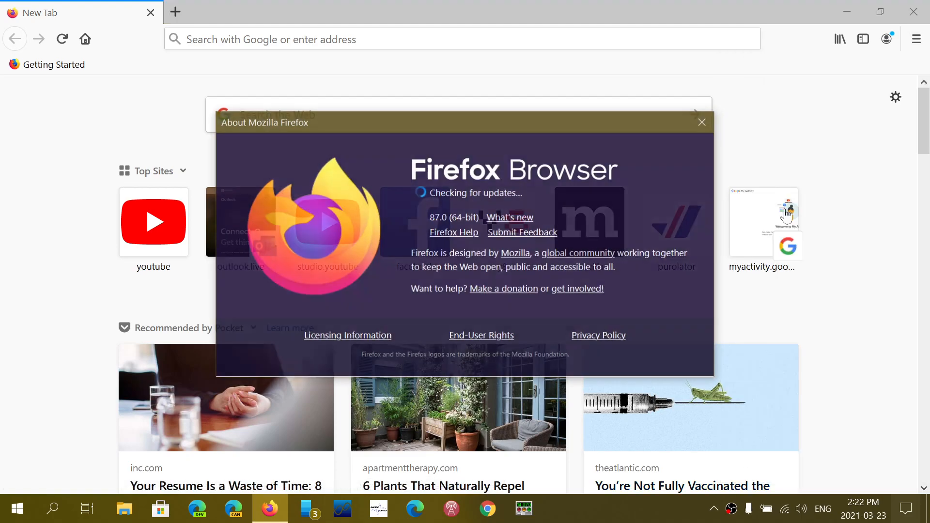